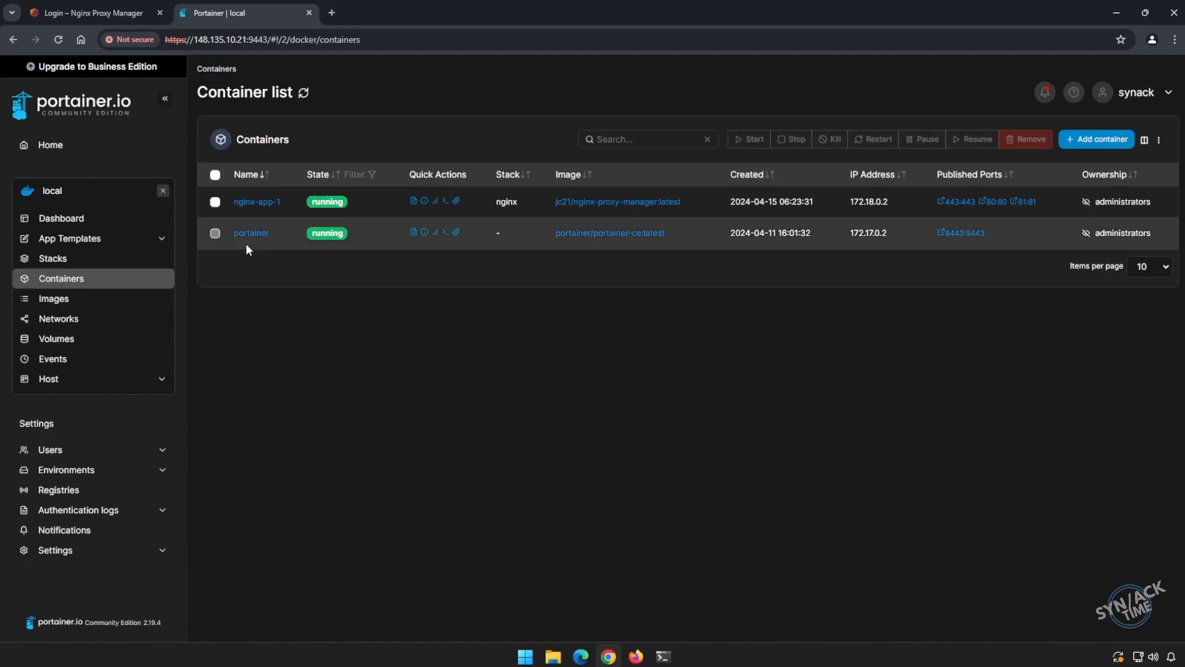
Step: View the portainer container's details, then focus the server terminal session
click(251, 232)
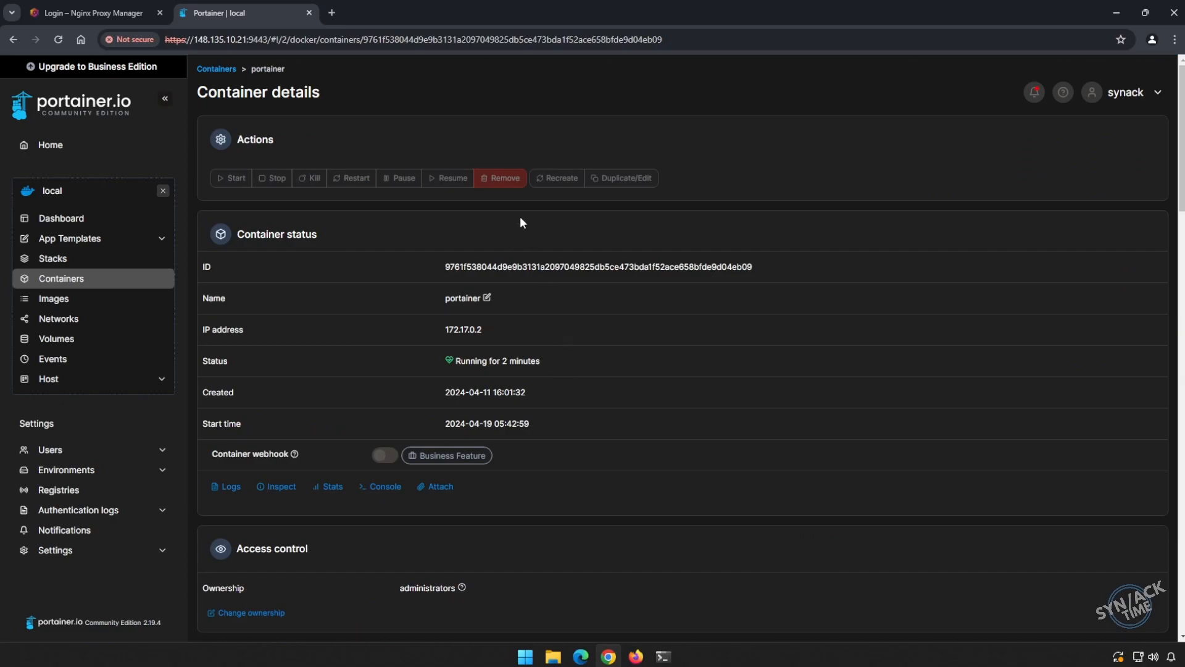
mouse_move(585, 223)
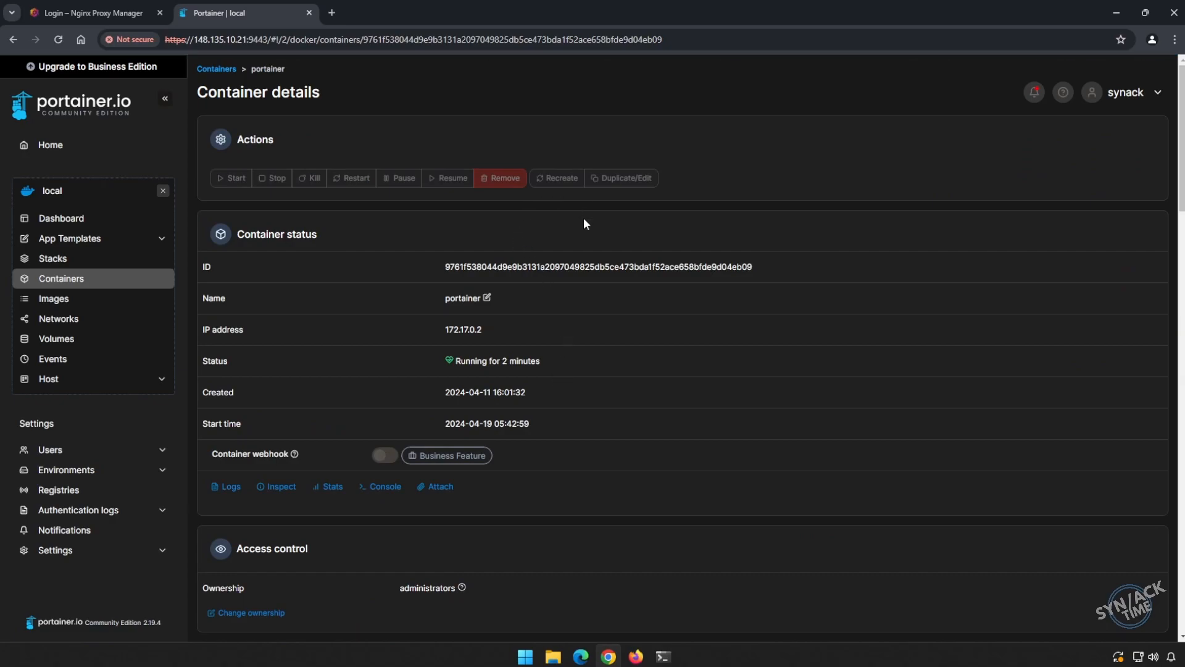
mouse_move(586, 215)
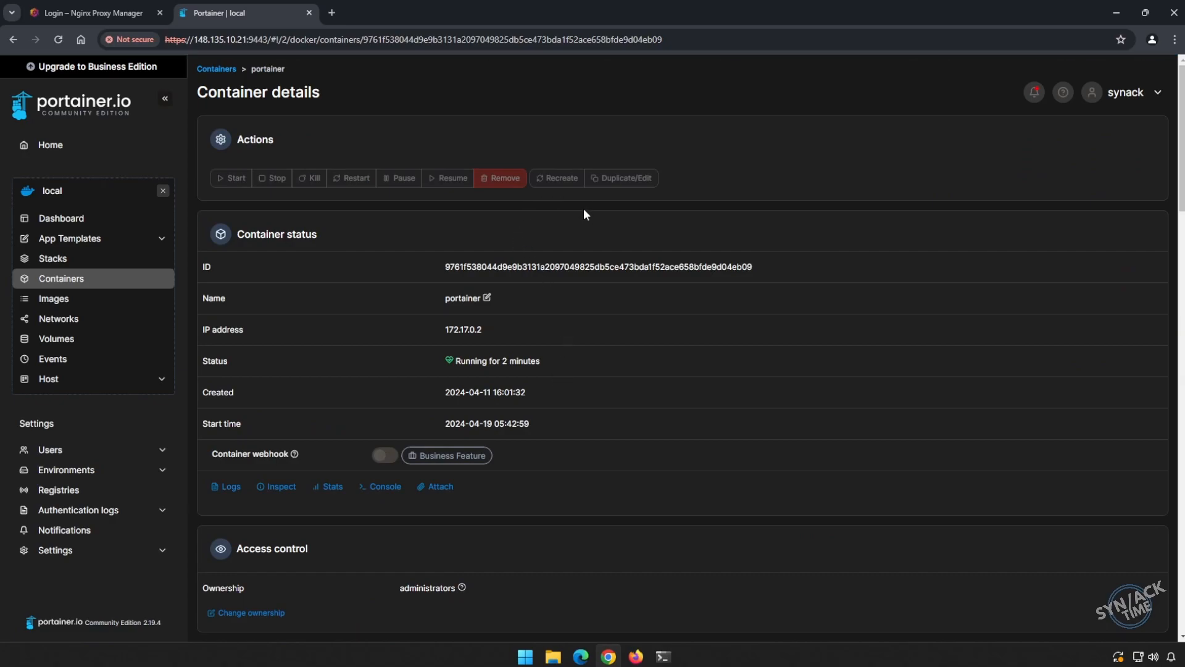
click(663, 657)
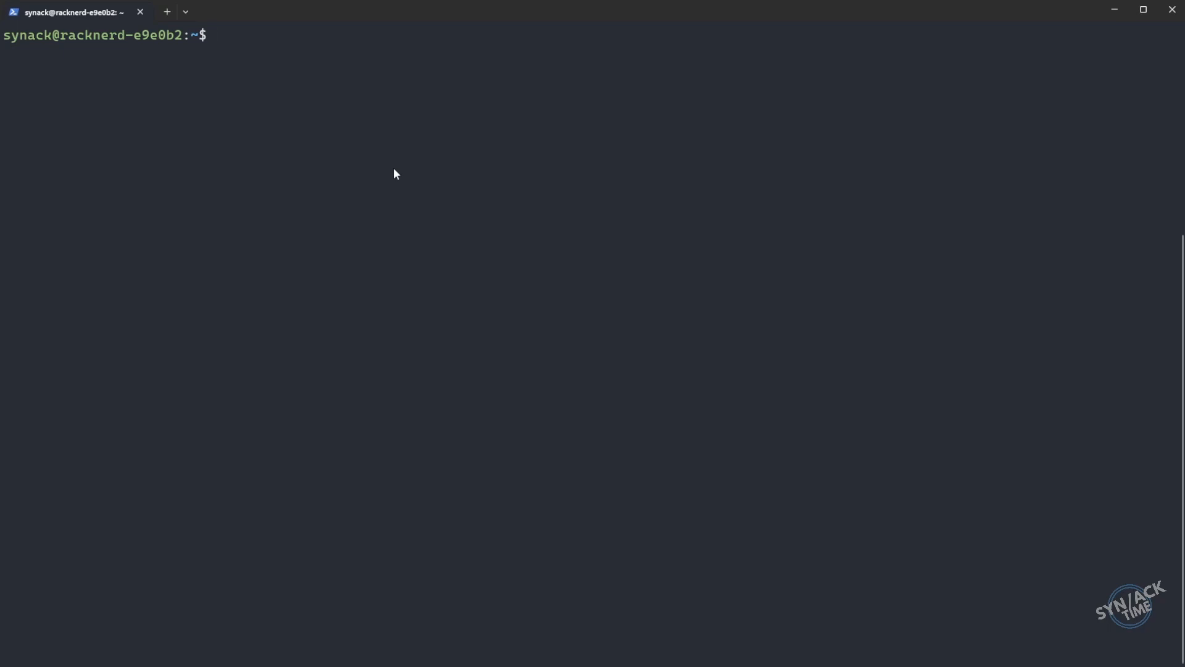
Step: Run 'sudo docker stop portainer' and 'sudo docker rm portainer' to remove the container
text(sudo docker)
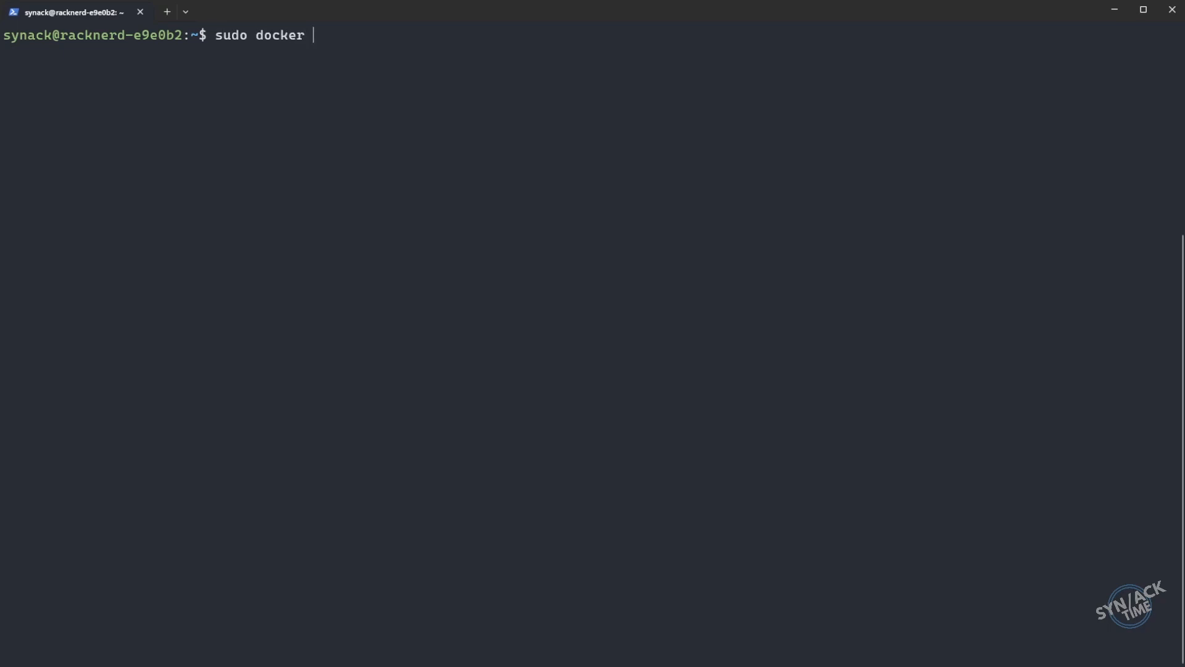
text(stop portainer)
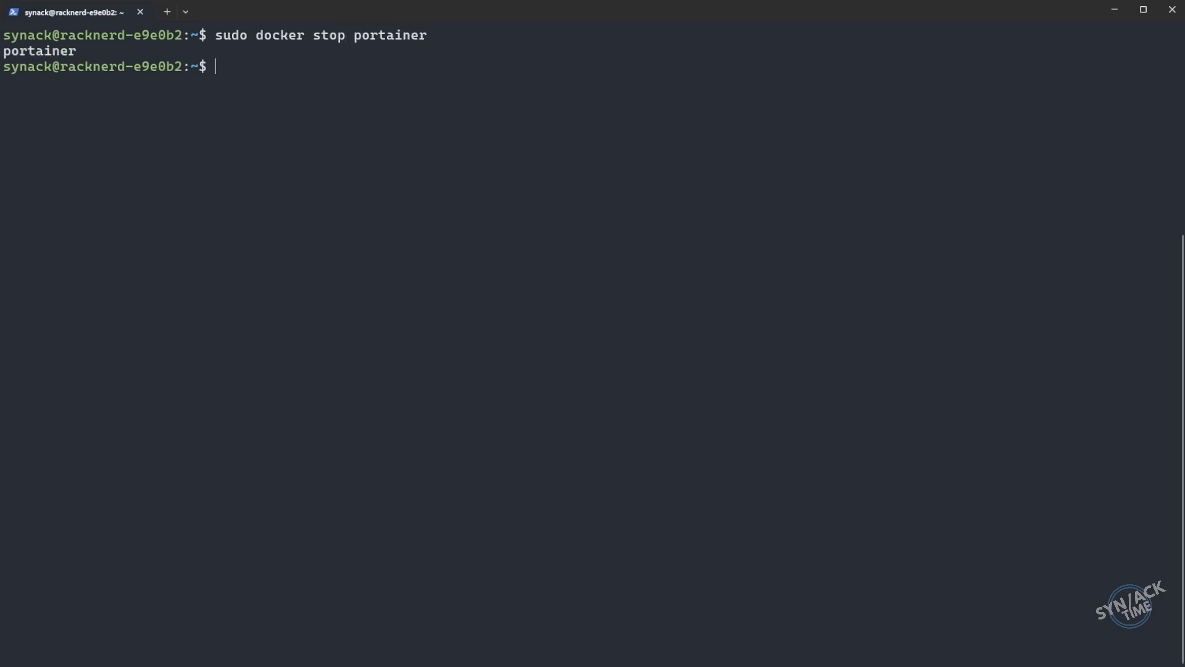
text(sudo)
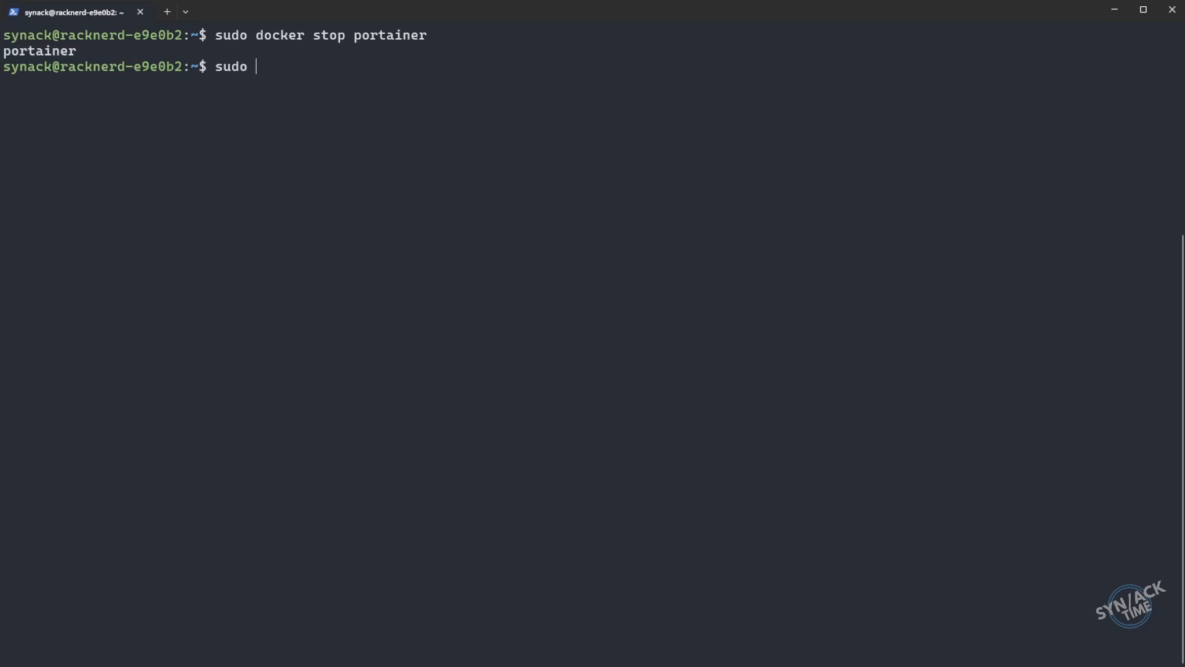
text(docker rm portainer)
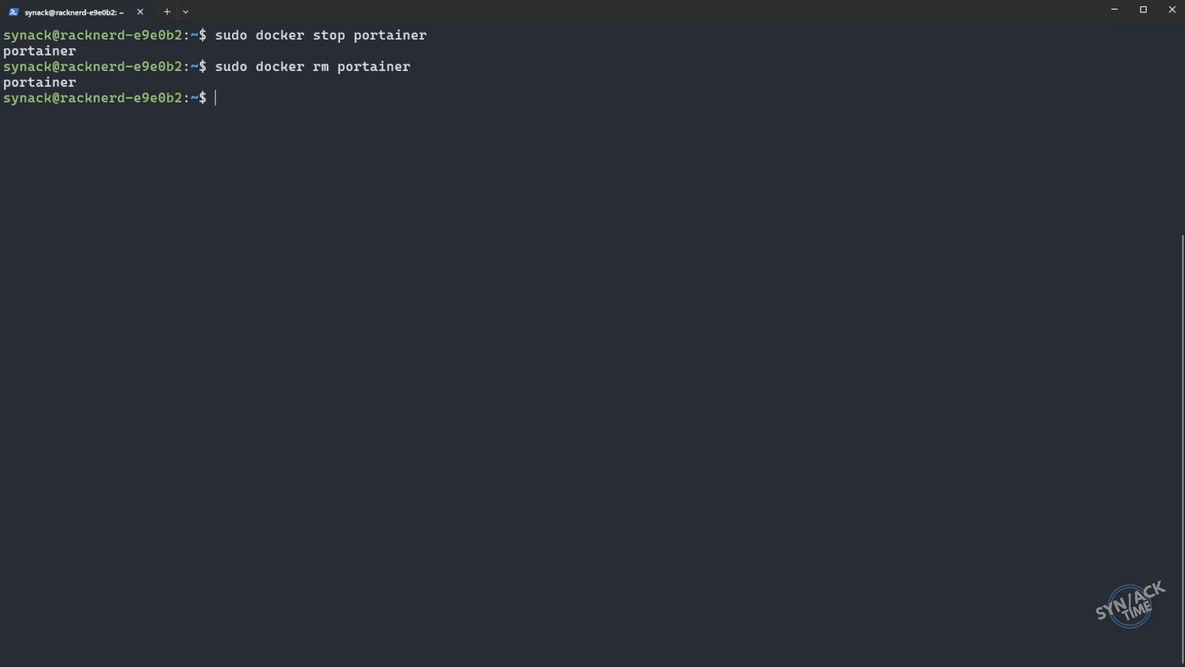
Step: Run 'sudo docker image pull portainer/portainer-ce:latest' to download the newest image
text(sudo do)
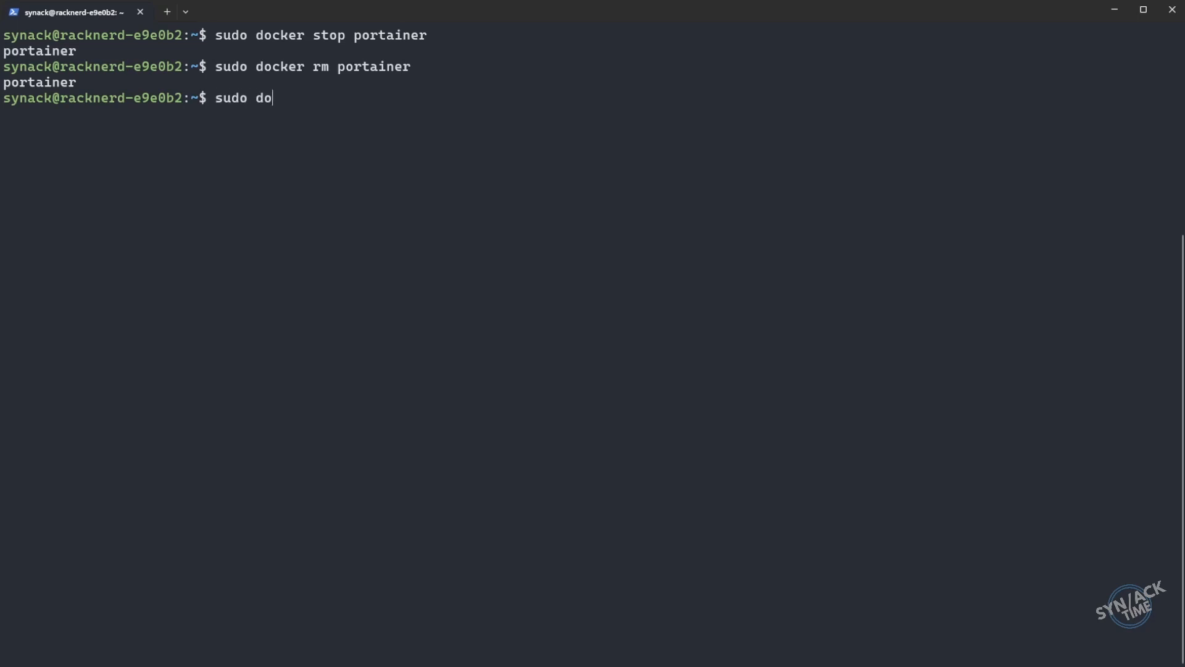
text(cker image p)
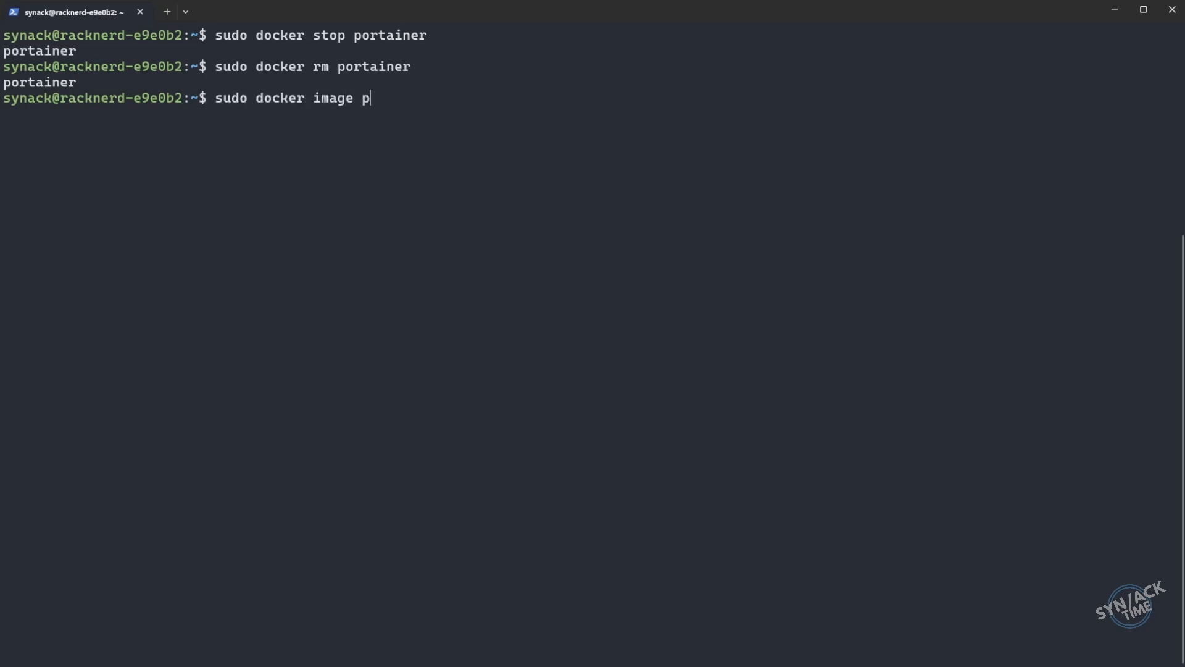
text(ull port)
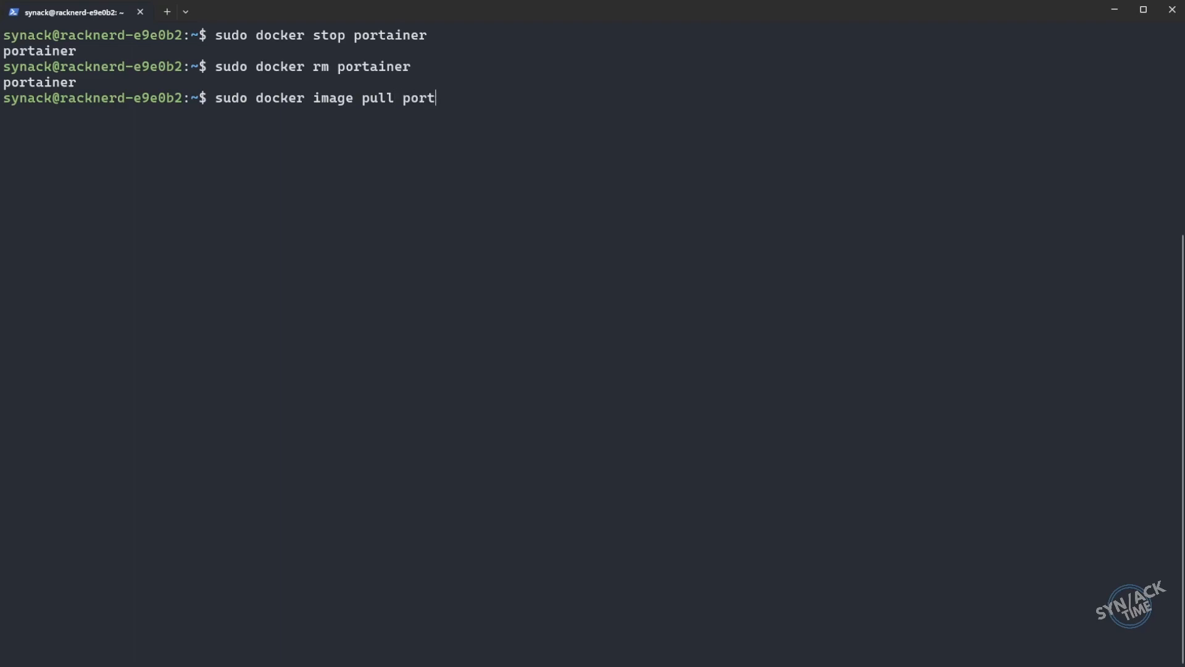
text(ainer/po)
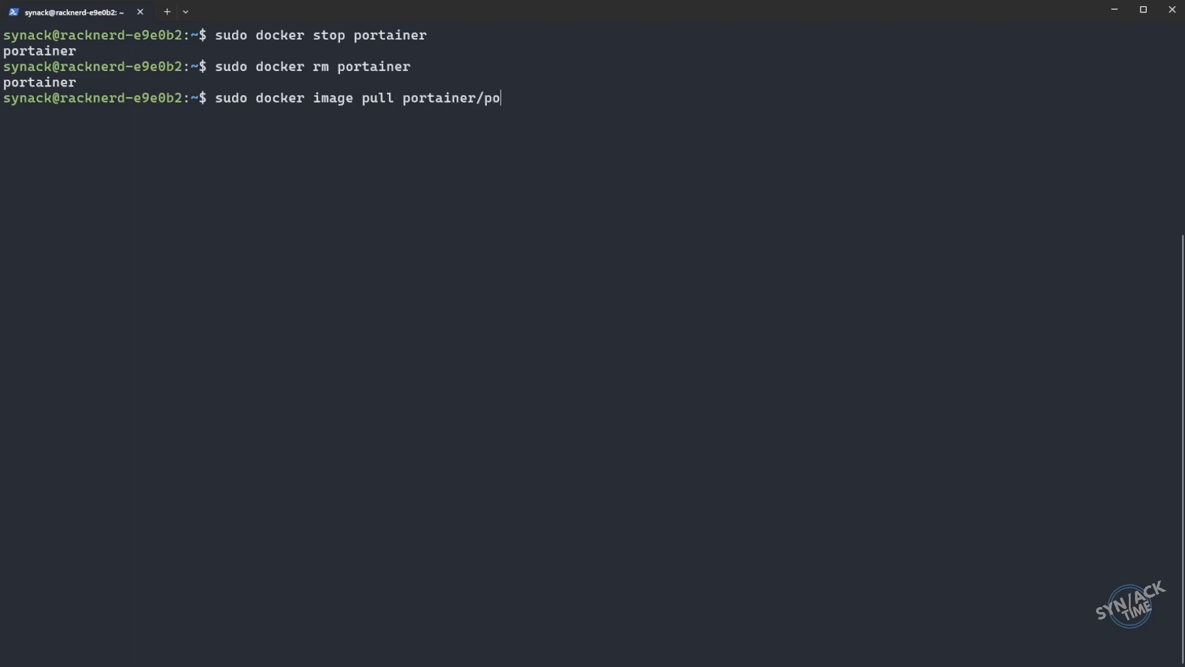
text(rtainer-ce)
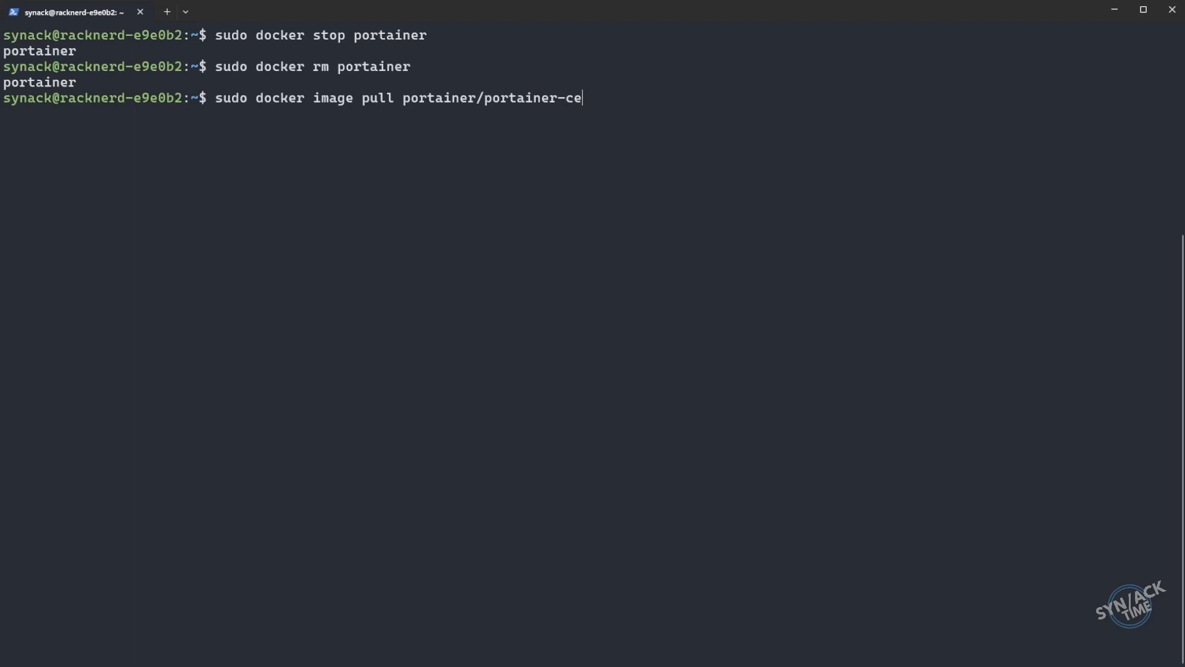
text(:latest)
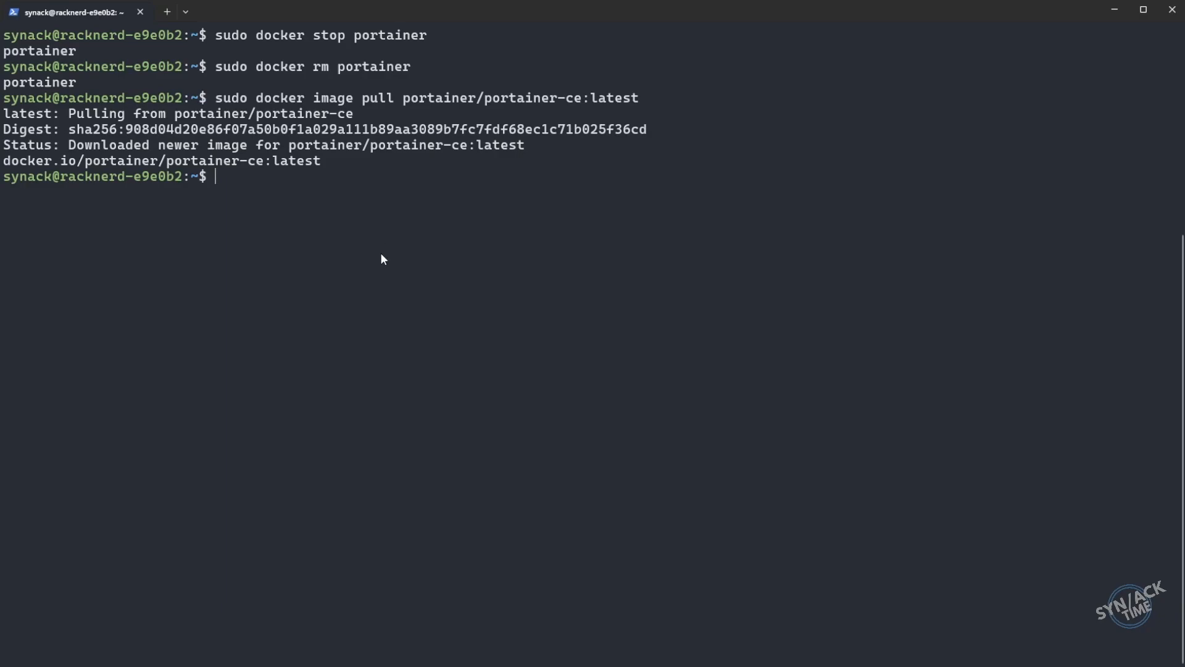
mouse_move(382, 244)
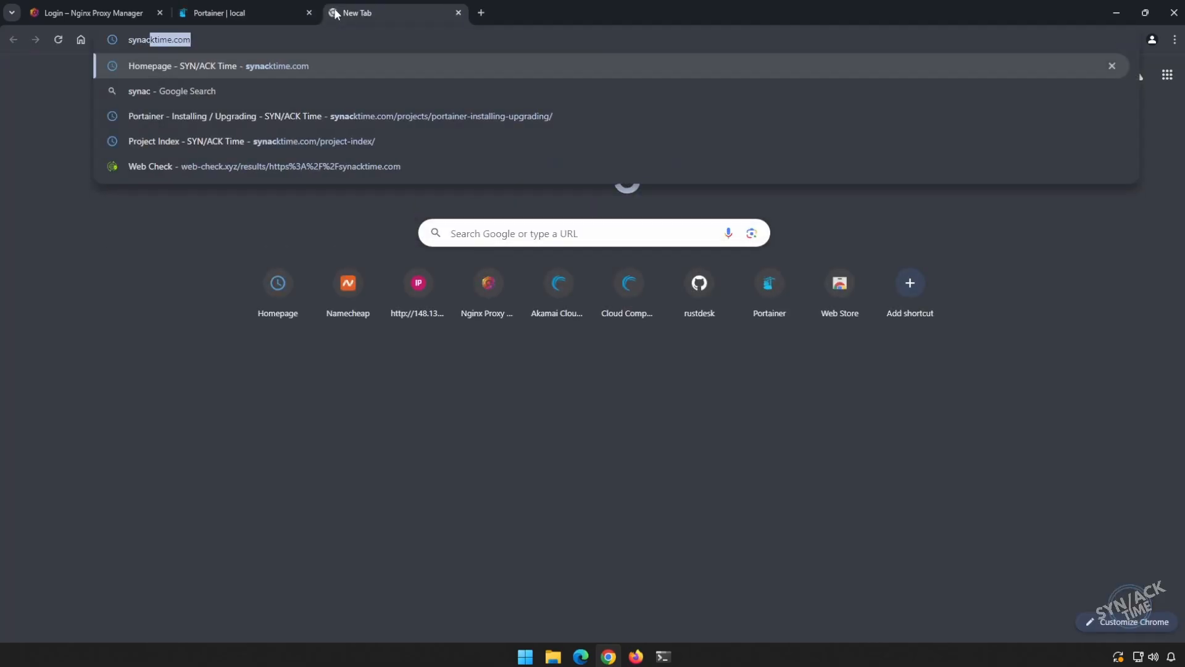
Step: Navigate from the SYN/ACK Time homepage via Projects to the Portainer Installing / Upgrading article
click(185, 66)
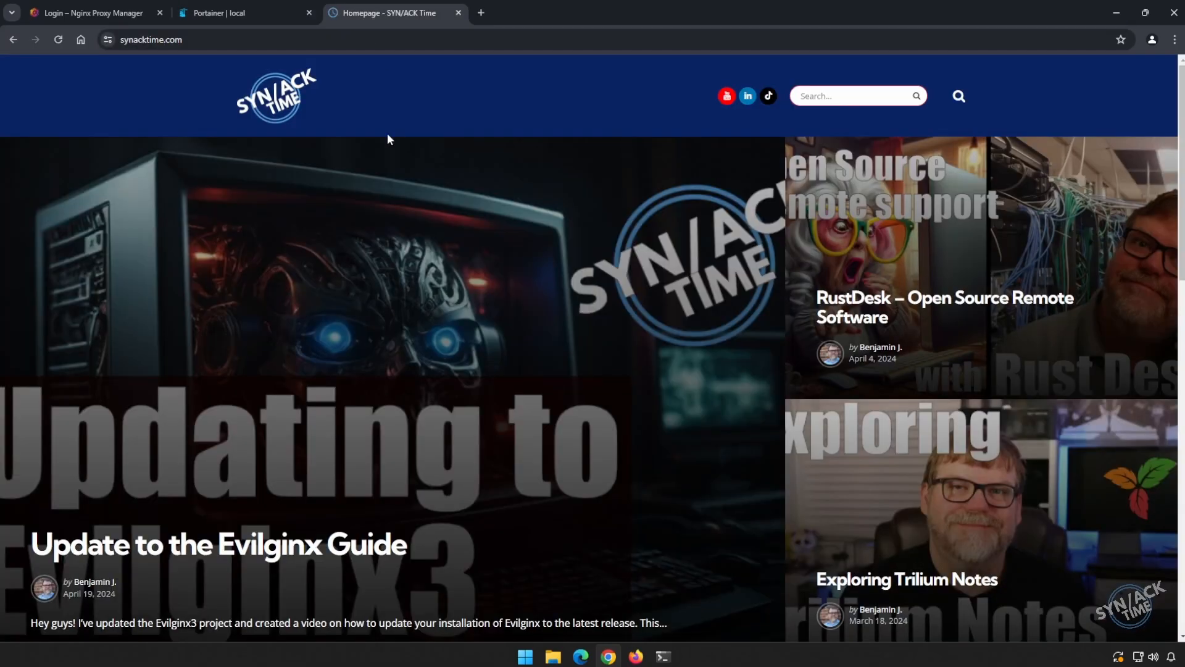
scroll(down, 3)
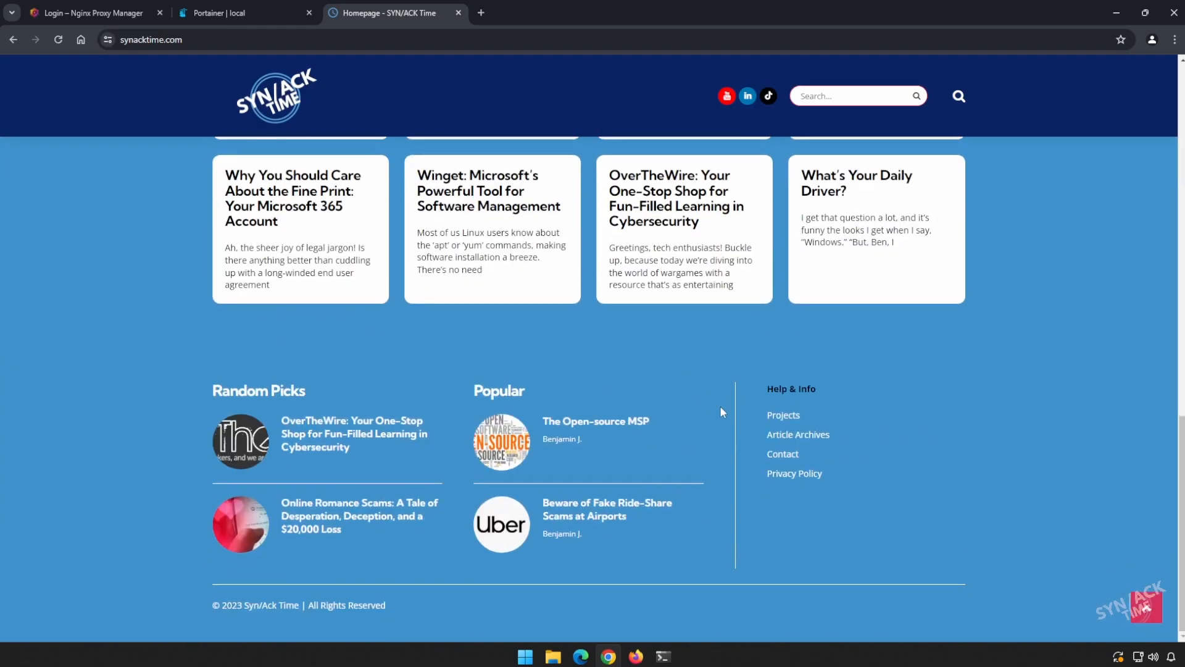
click(783, 415)
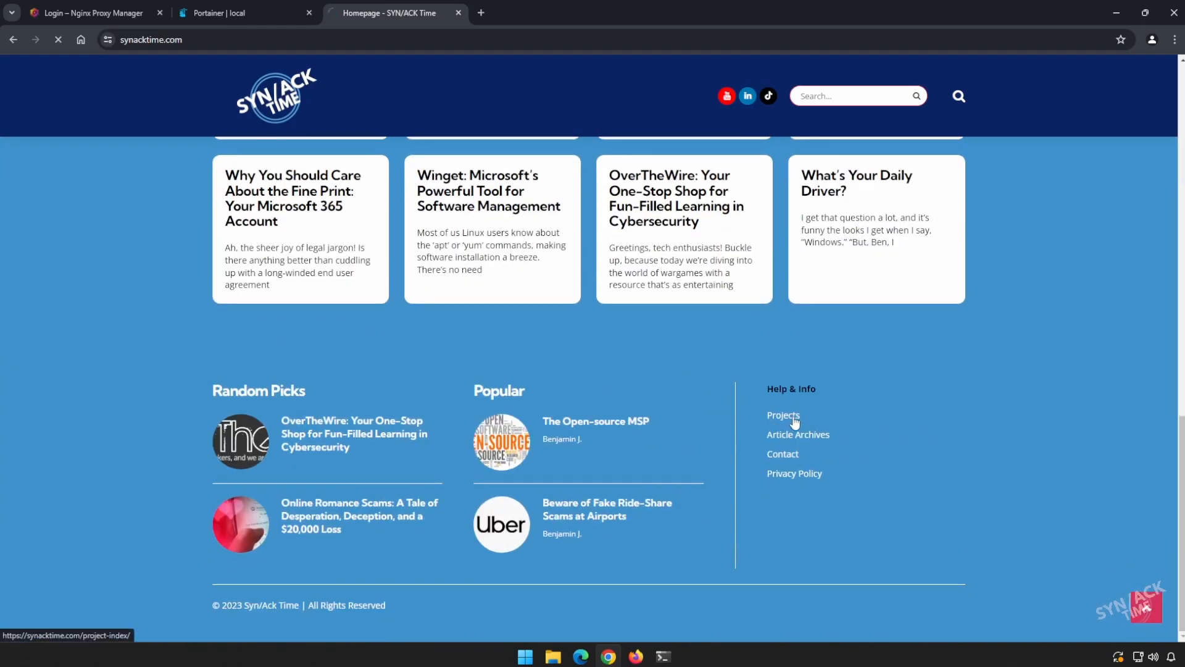
click(783, 415)
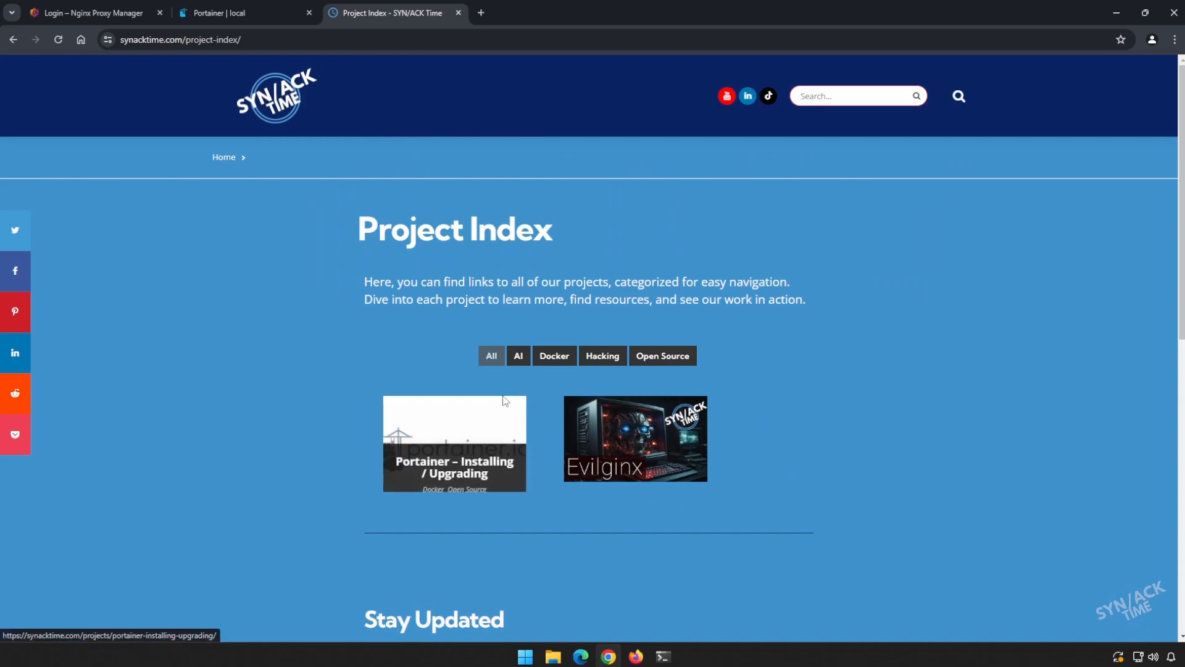
click(455, 442)
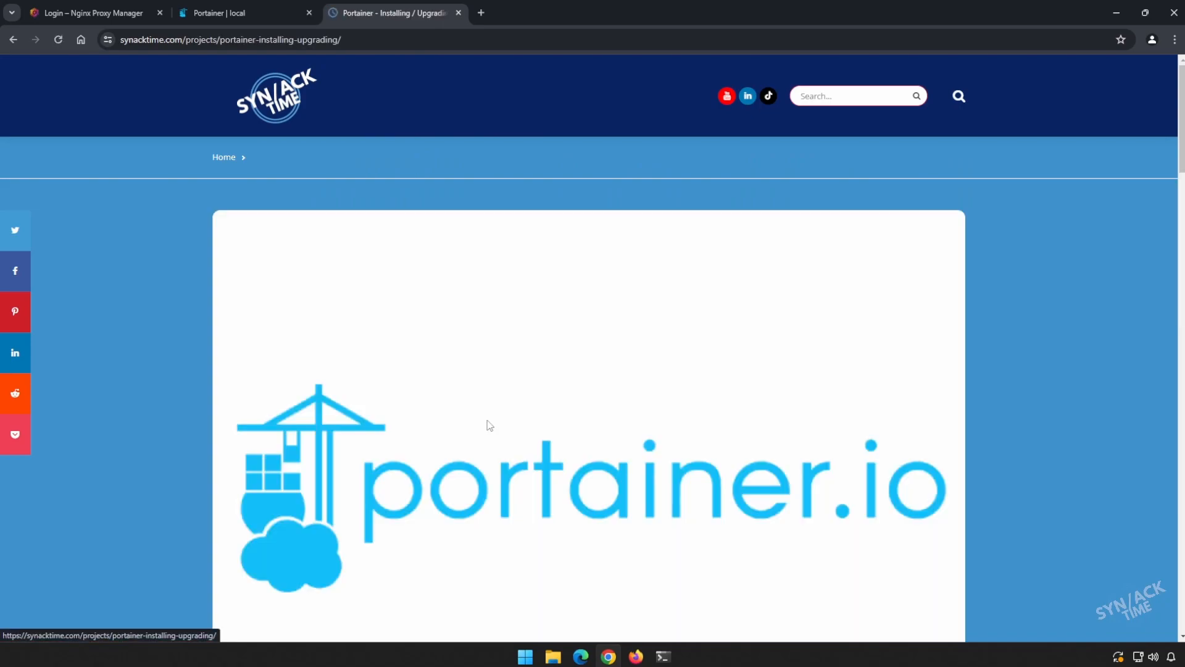
Step: Copy the Fresh Installation docker run command from the article
scroll(down, 3)
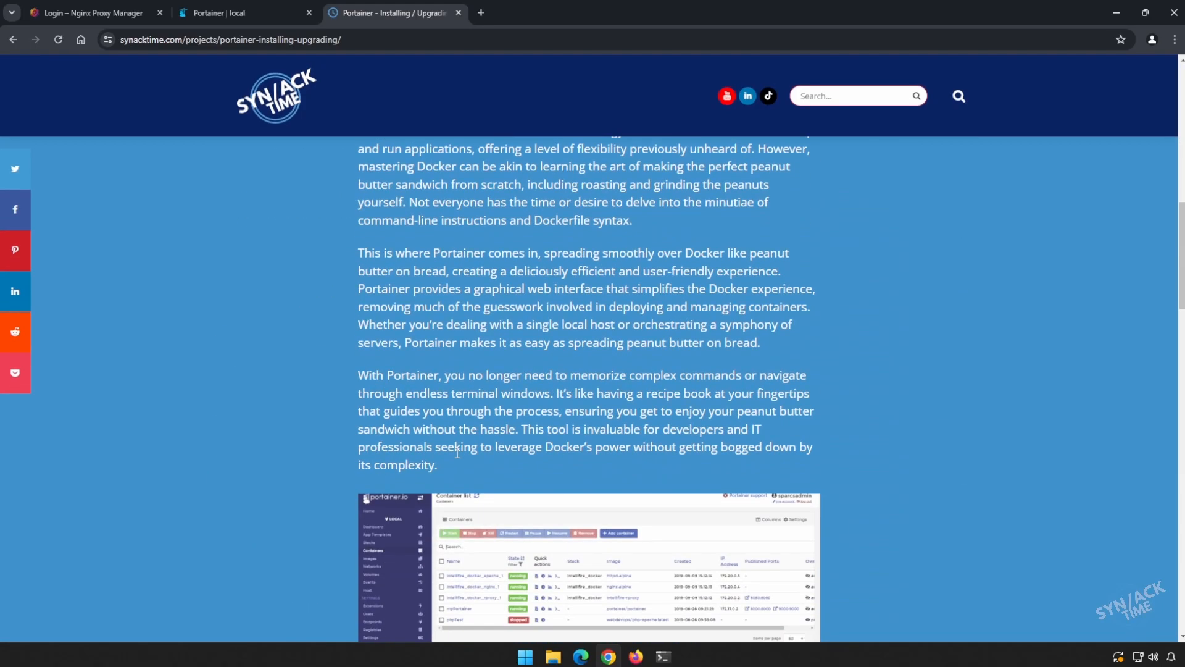
scroll(down, 3)
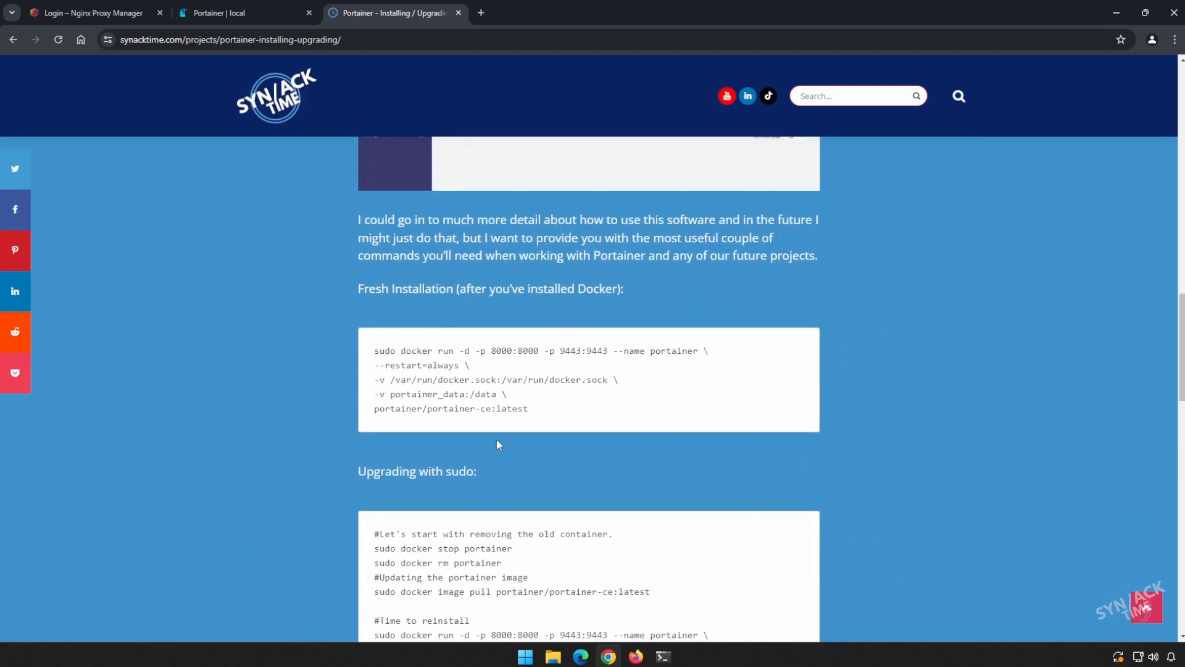
mouse_move(526, 433)
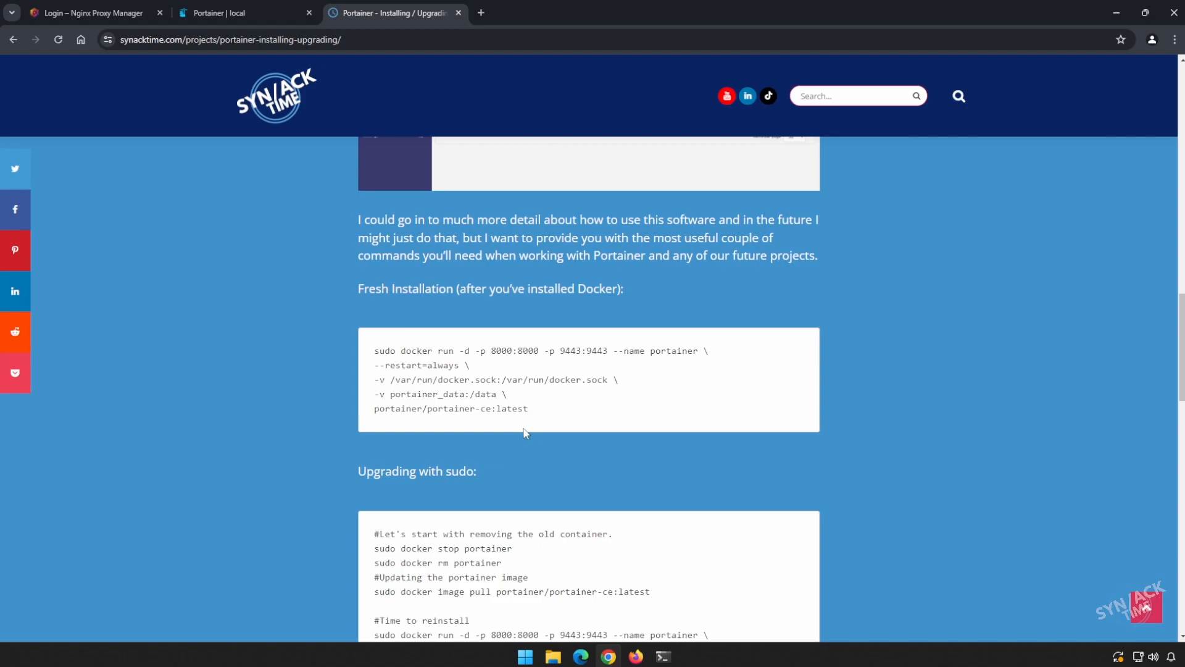
mouse_move(537, 428)
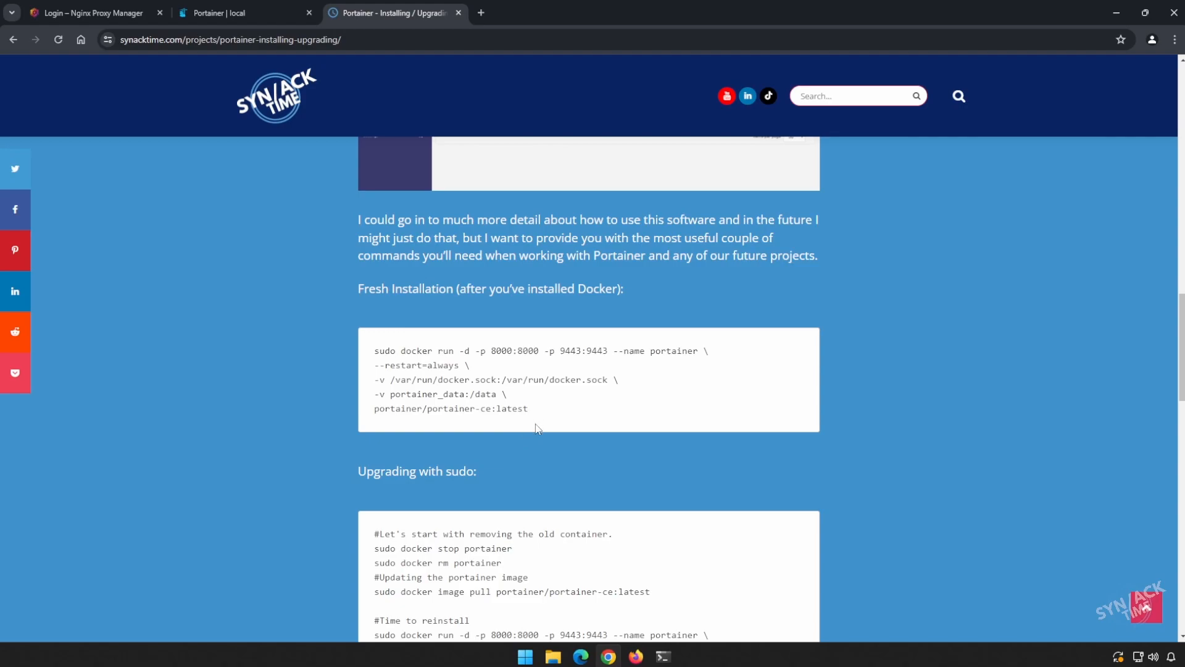
mouse_move(543, 413)
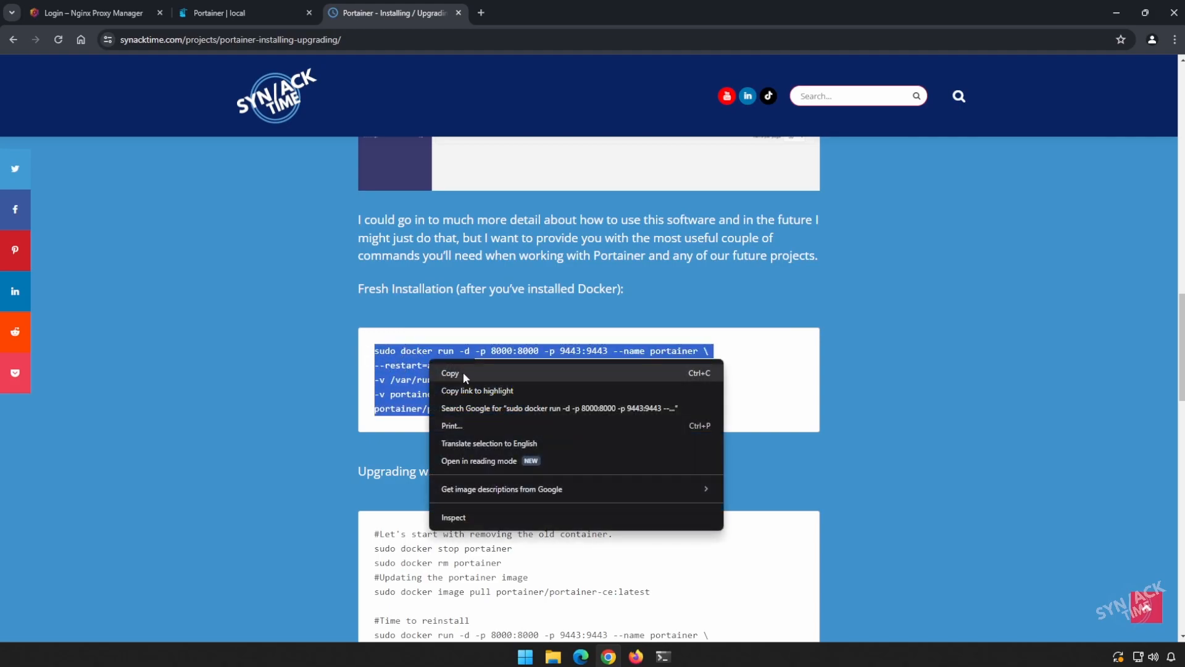
click(449, 372)
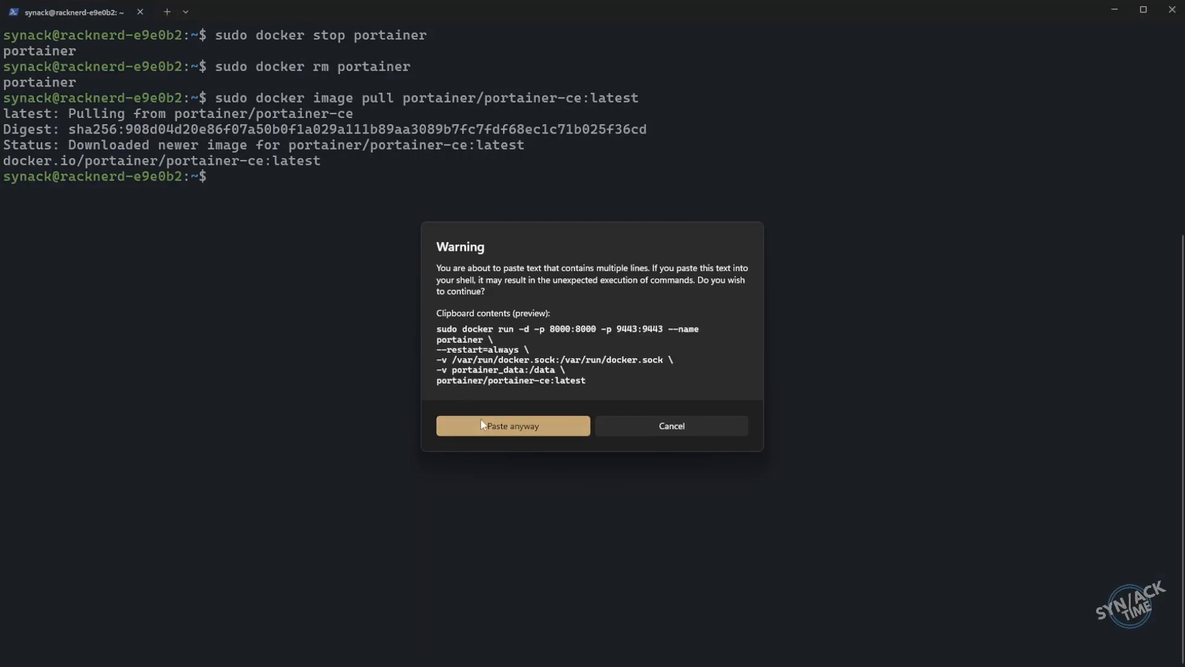
Step: Run the pasted docker run command, then 'sudo docker ps' to confirm portainer is up
click(514, 426)
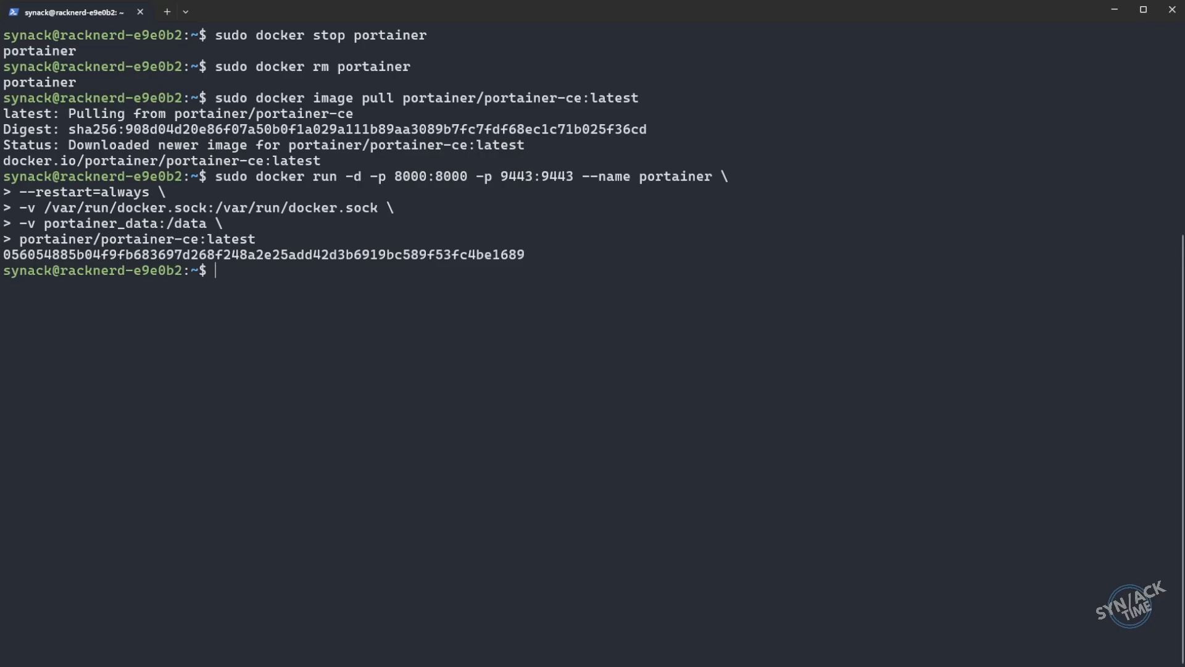
text(sudo docker ps)
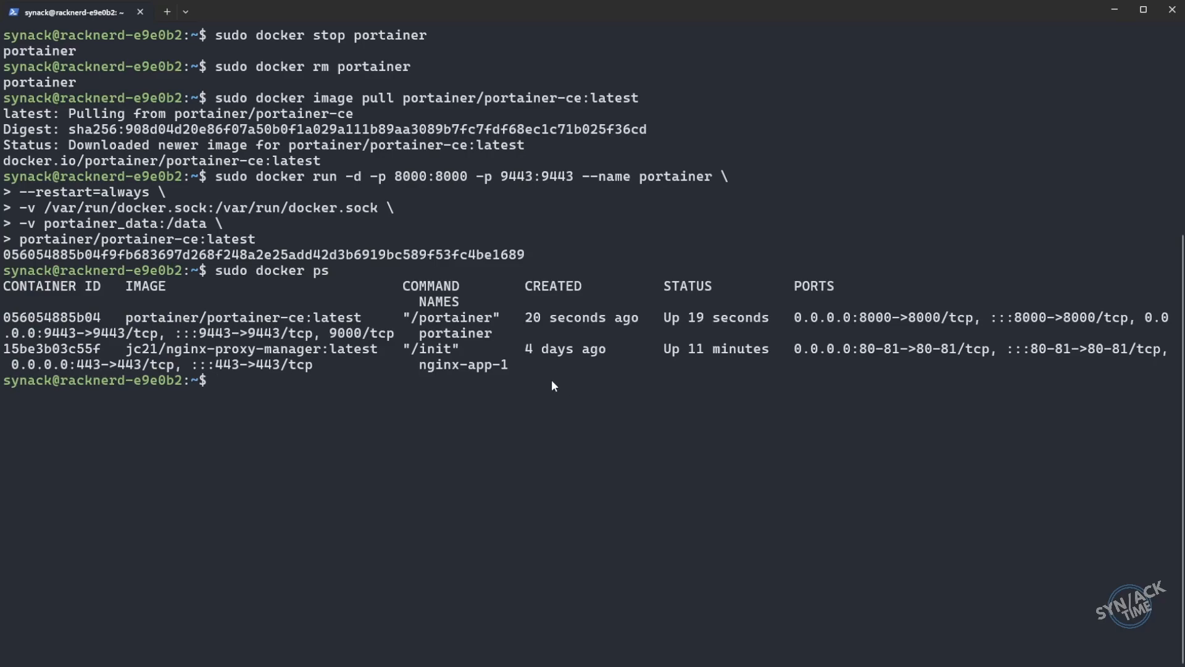
mouse_move(512, 502)
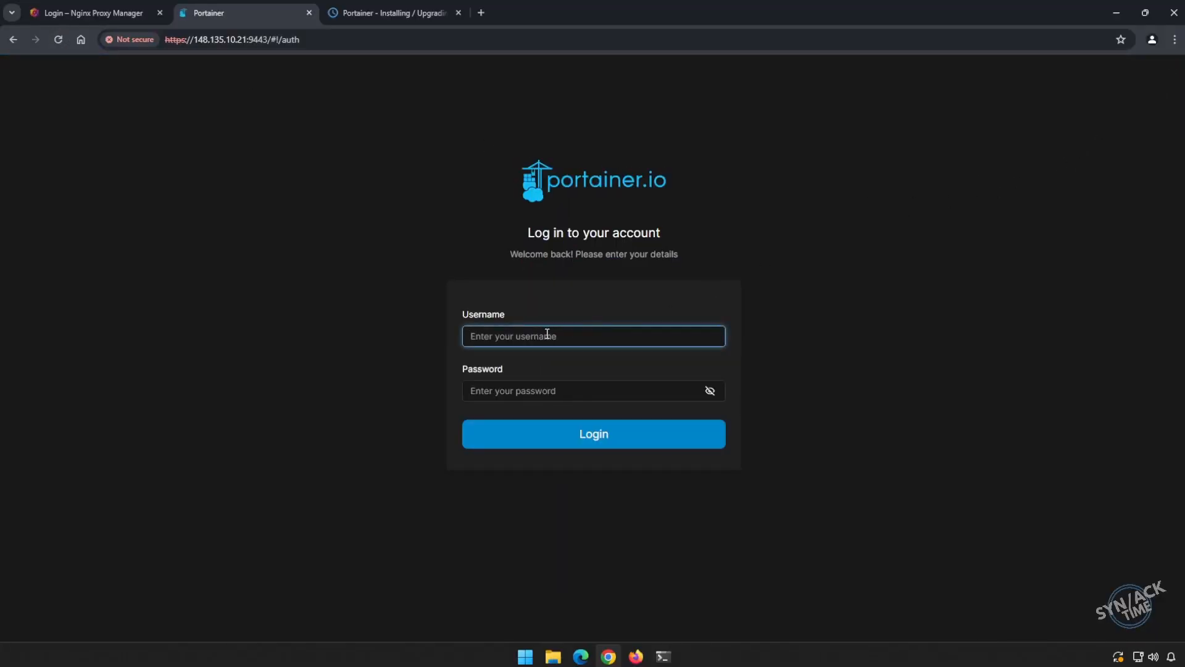
Step: Log in to Portainer as 'synack' to reach the container list
text(synack)
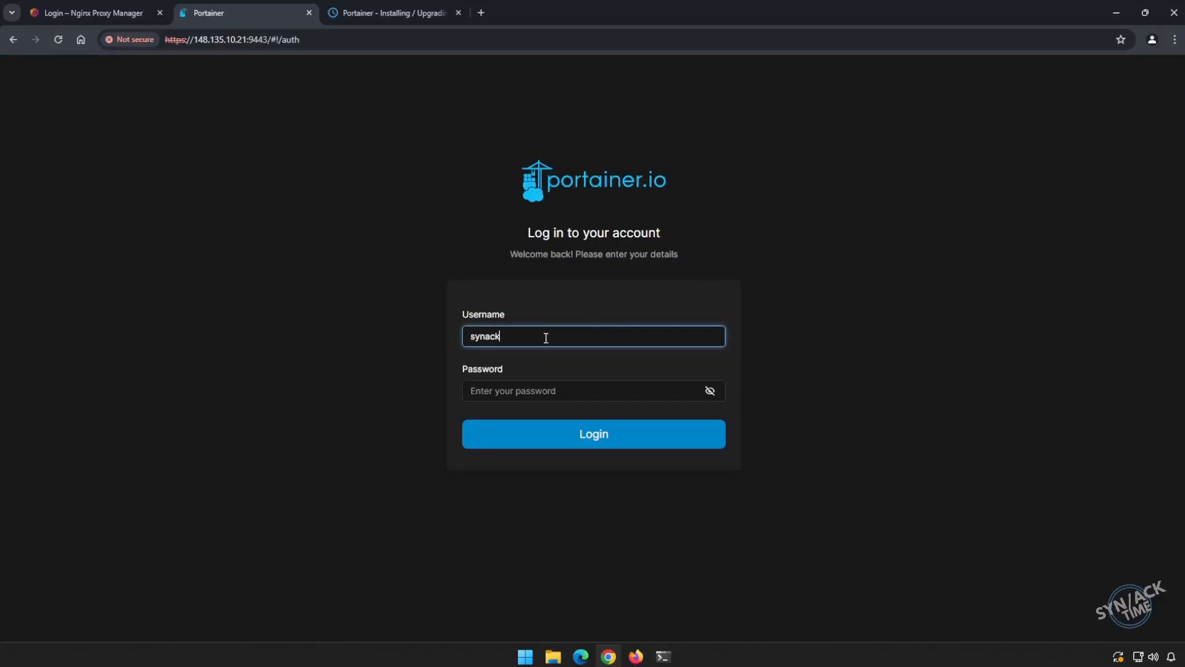
text(password)
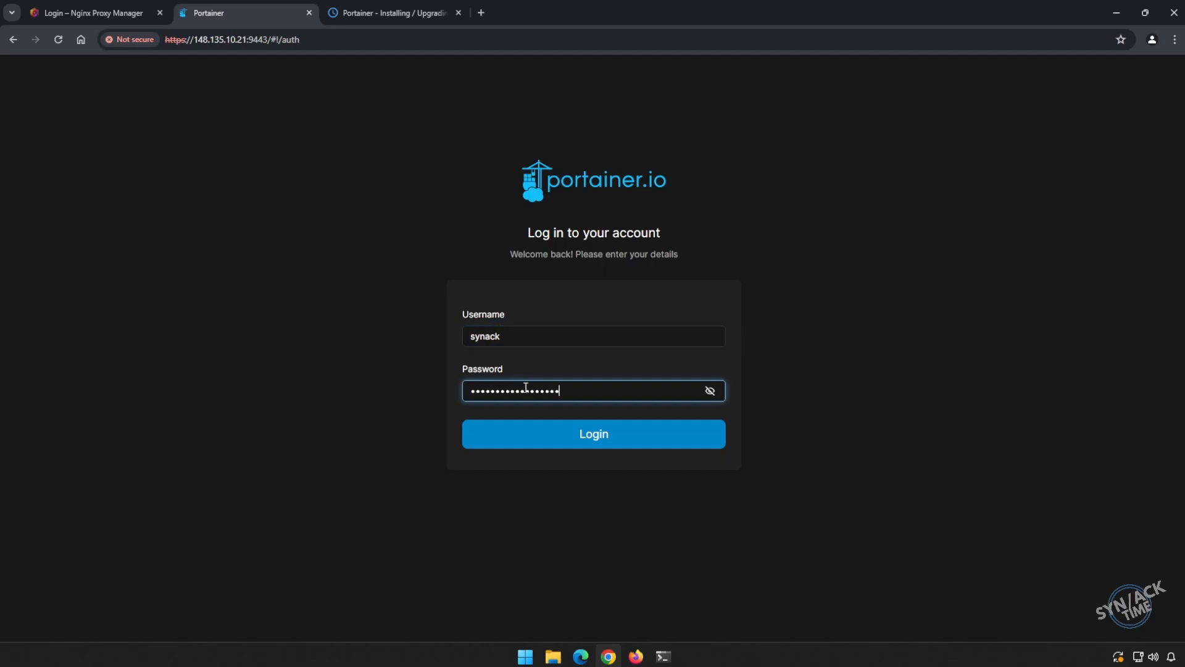
click(592, 434)
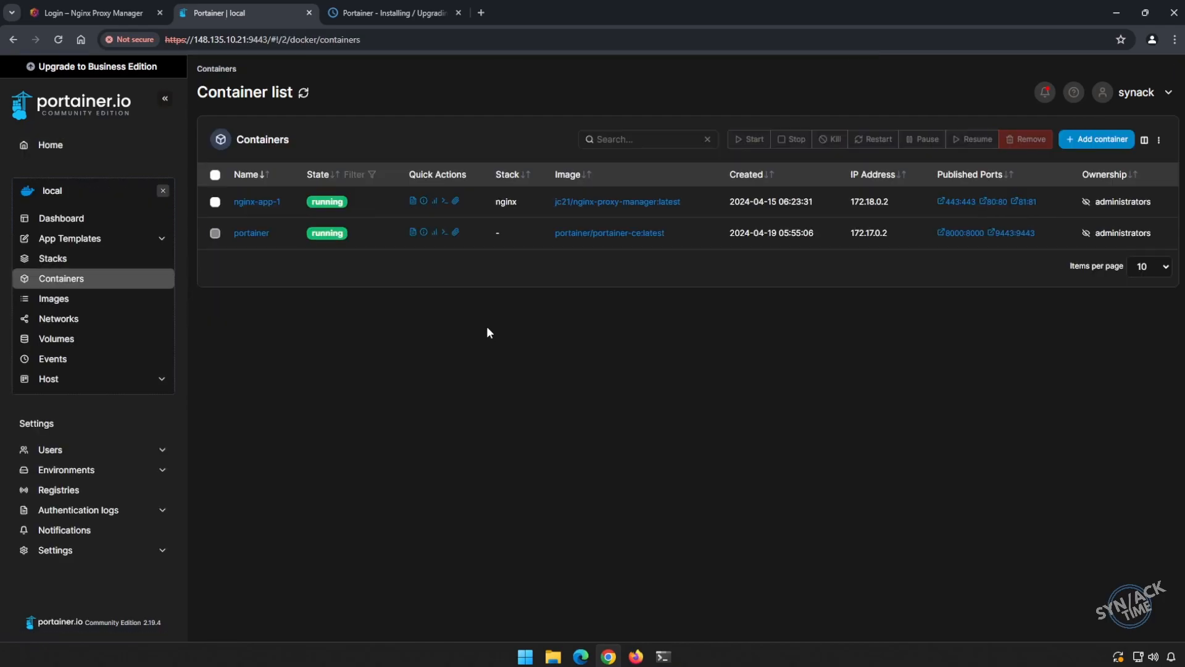
mouse_move(494, 363)
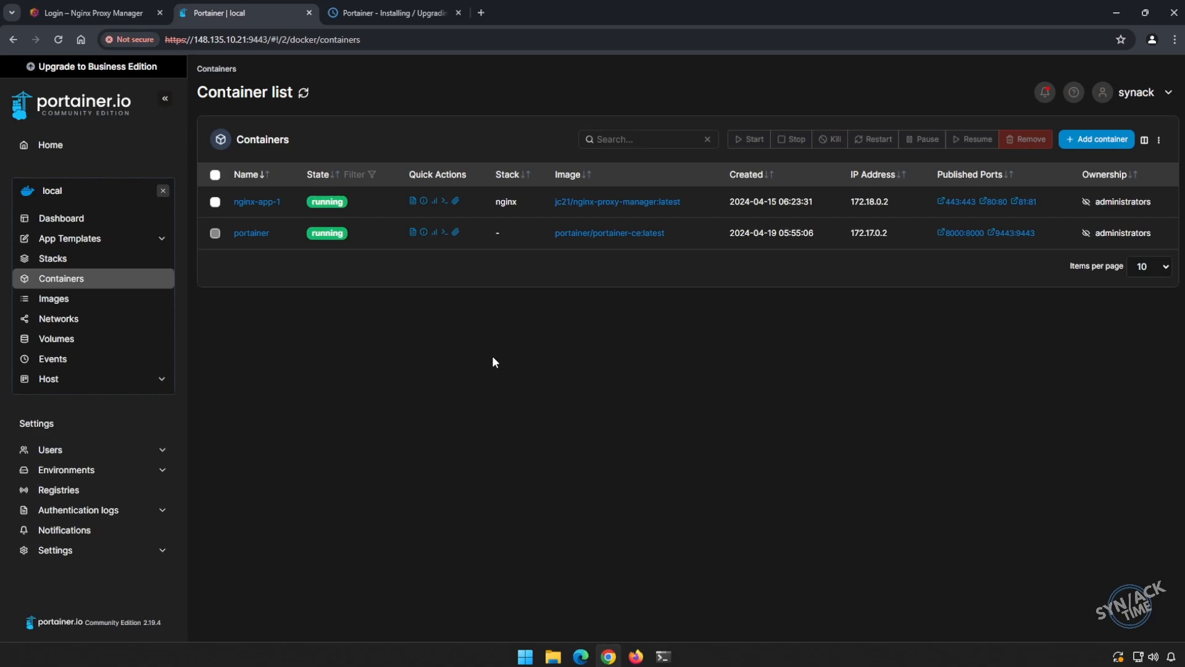
mouse_move(491, 358)
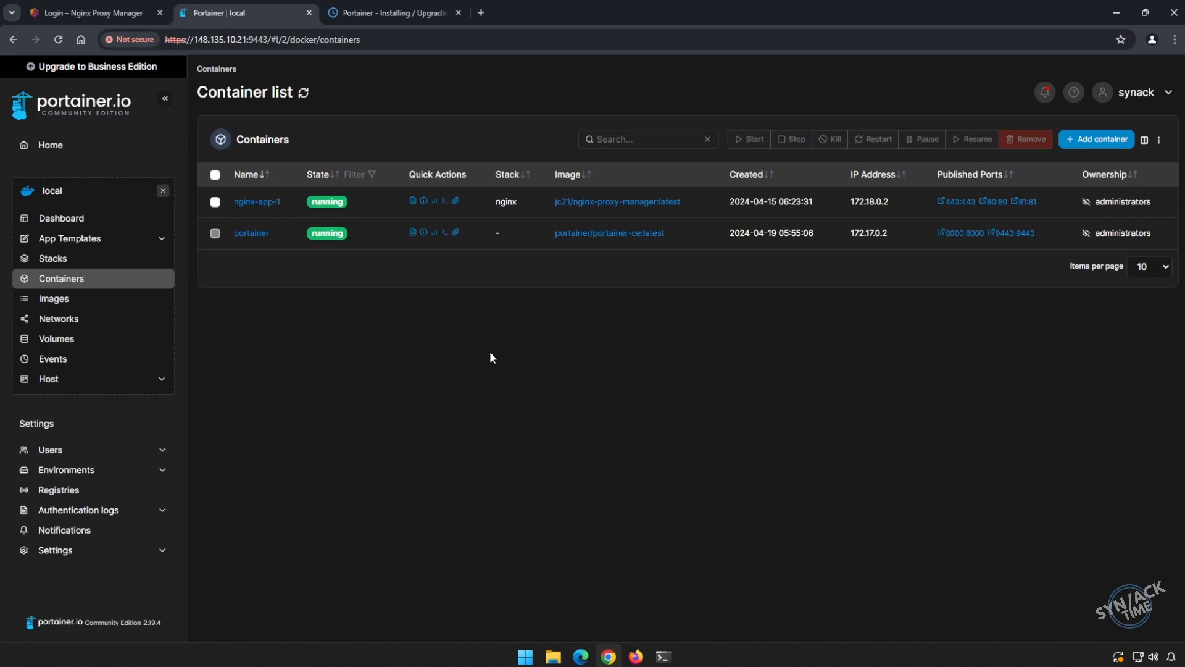
mouse_move(475, 368)
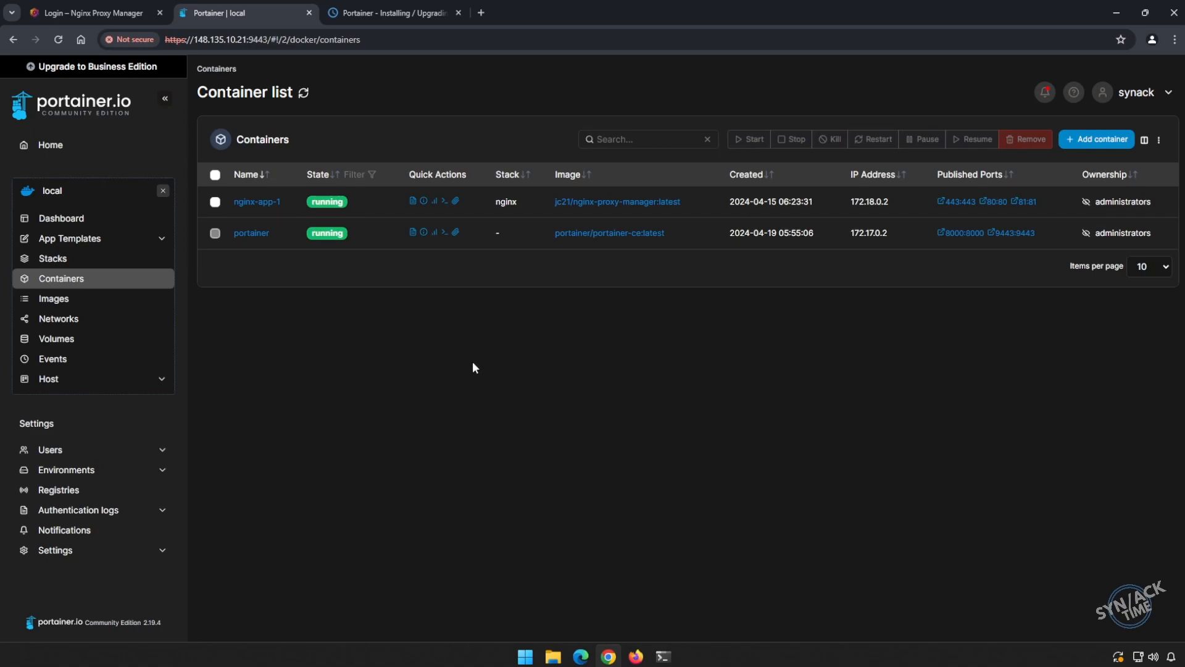